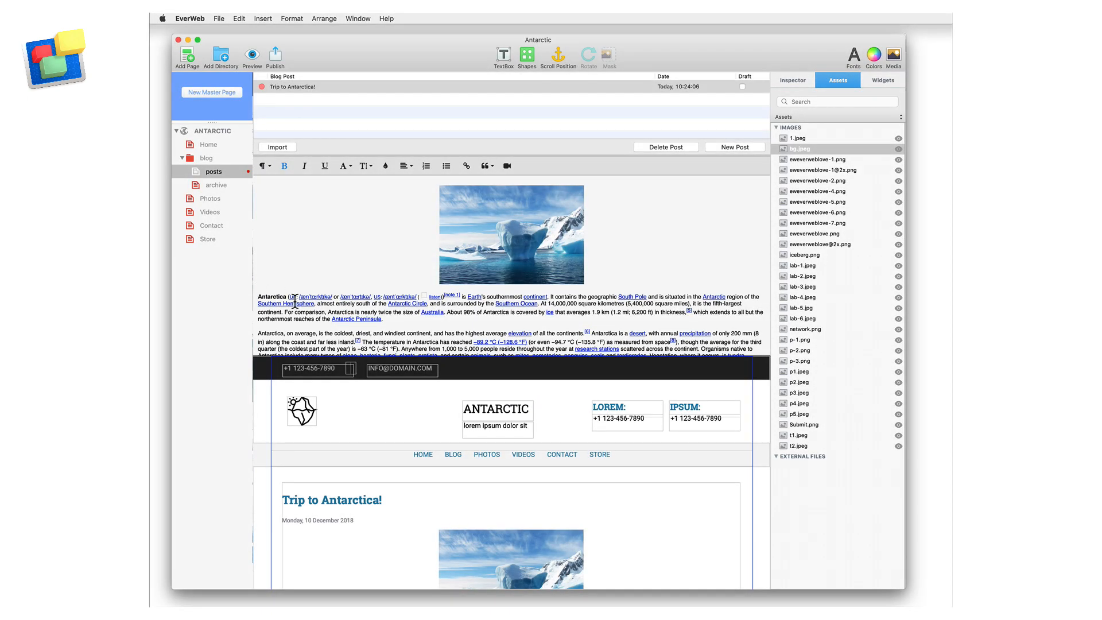
Leave Muse's Widgets Library and switch EverWeb to the Antarctic site's Home page.
{"action": "scroll", "scroll_direction": "down", "scroll_amount": 3}
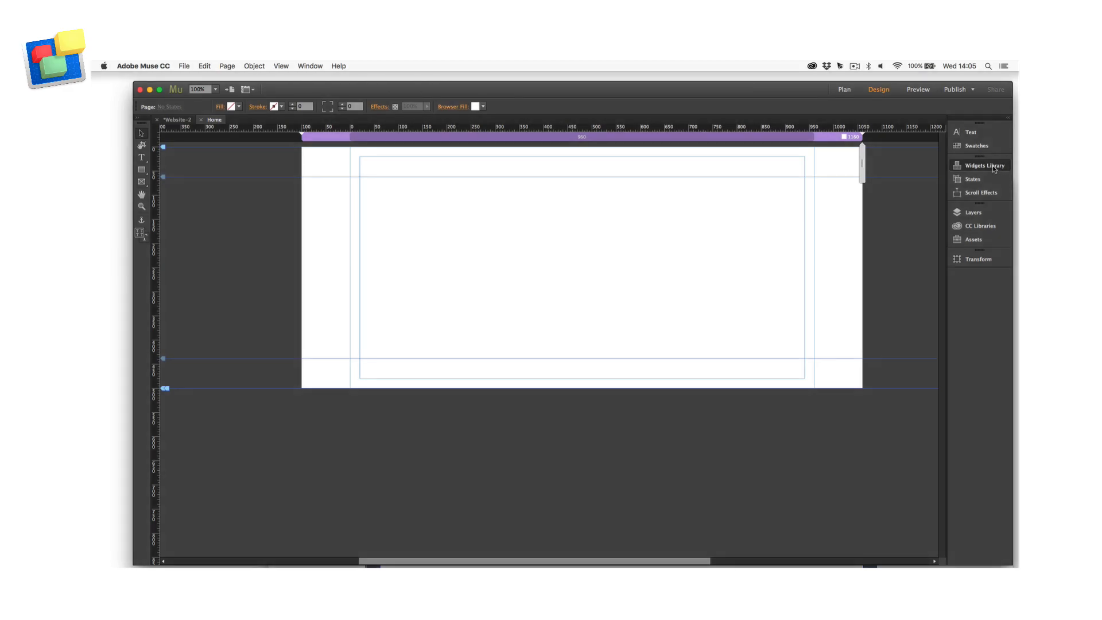
{"action": "left_click", "coordinate": [982, 166]}
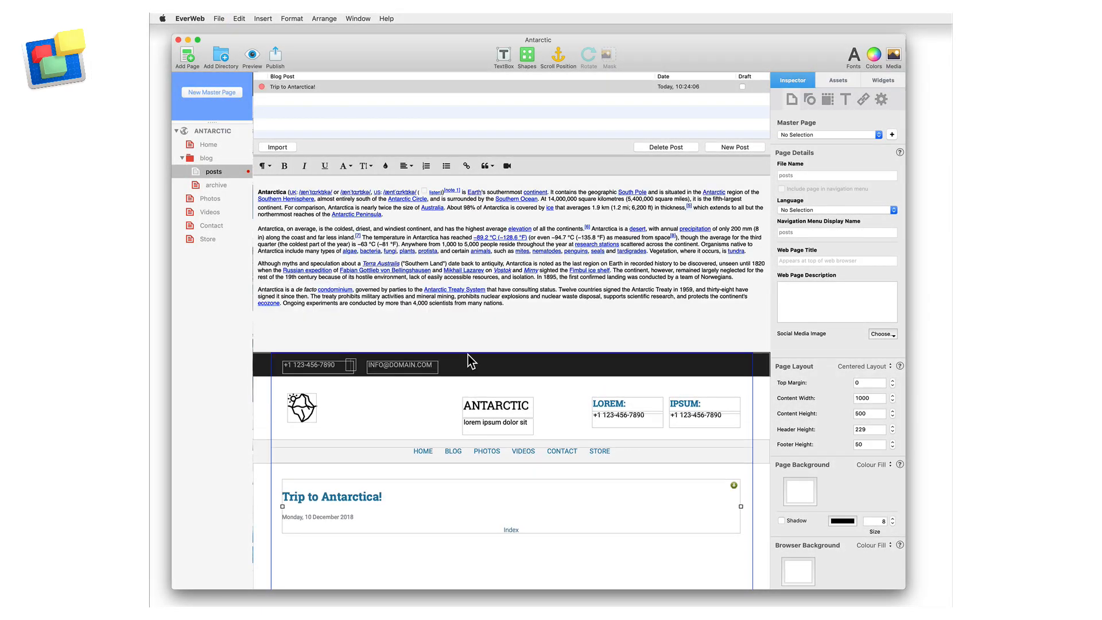
{"action": "left_click", "coordinate": [838, 81]}
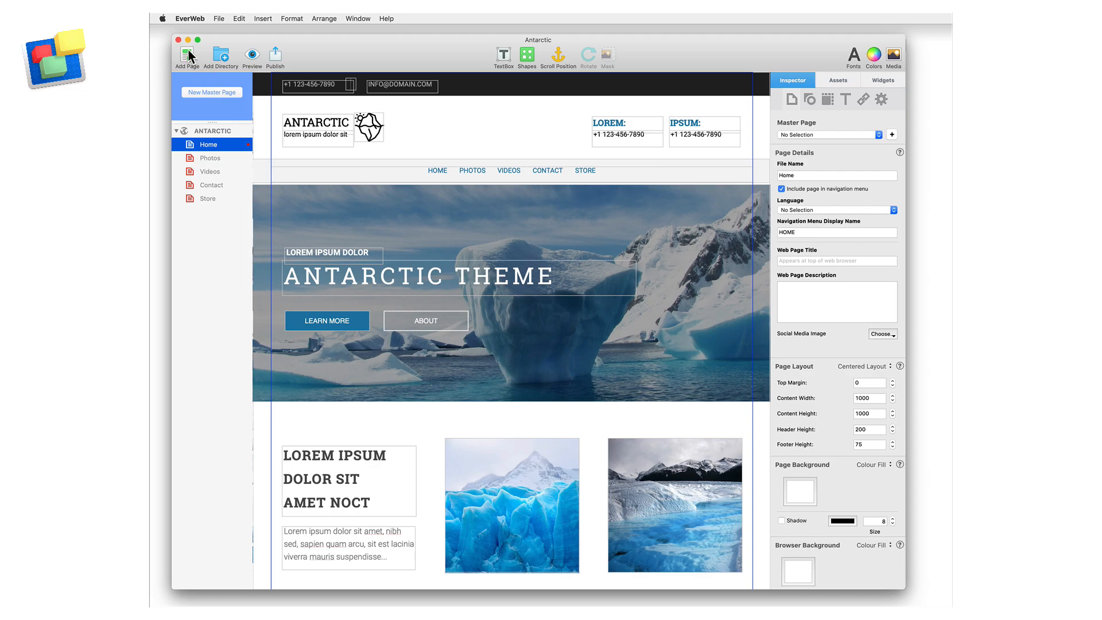
Add the Antarctic theme's blog template page, bringing its posts and archive subpages.
{"action": "left_click", "coordinate": [186, 56]}
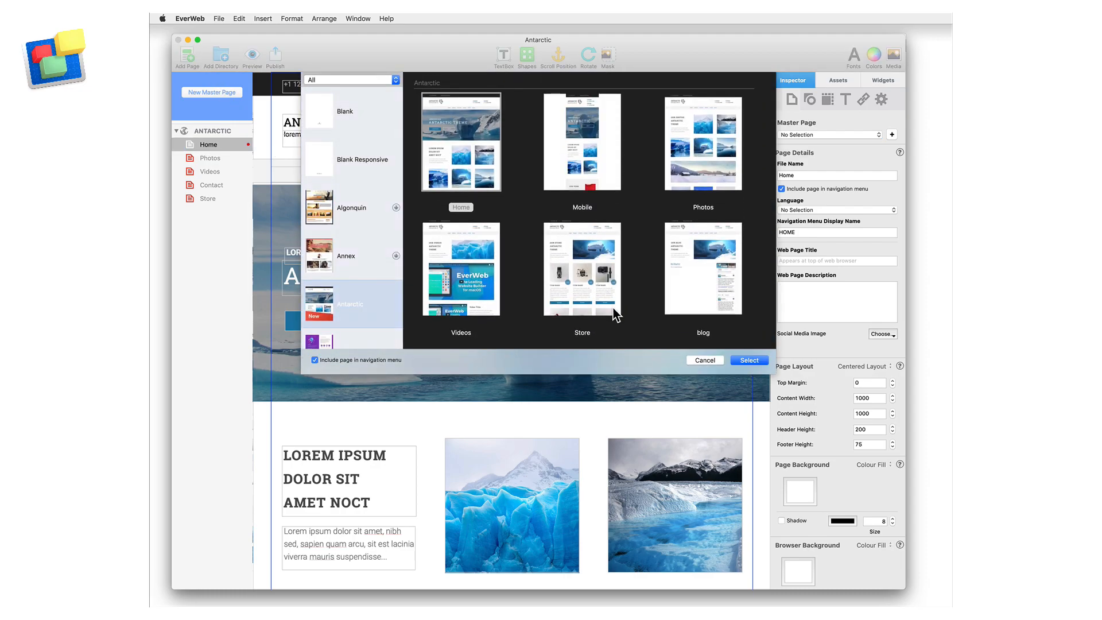
{"action": "left_click", "coordinate": [703, 267]}
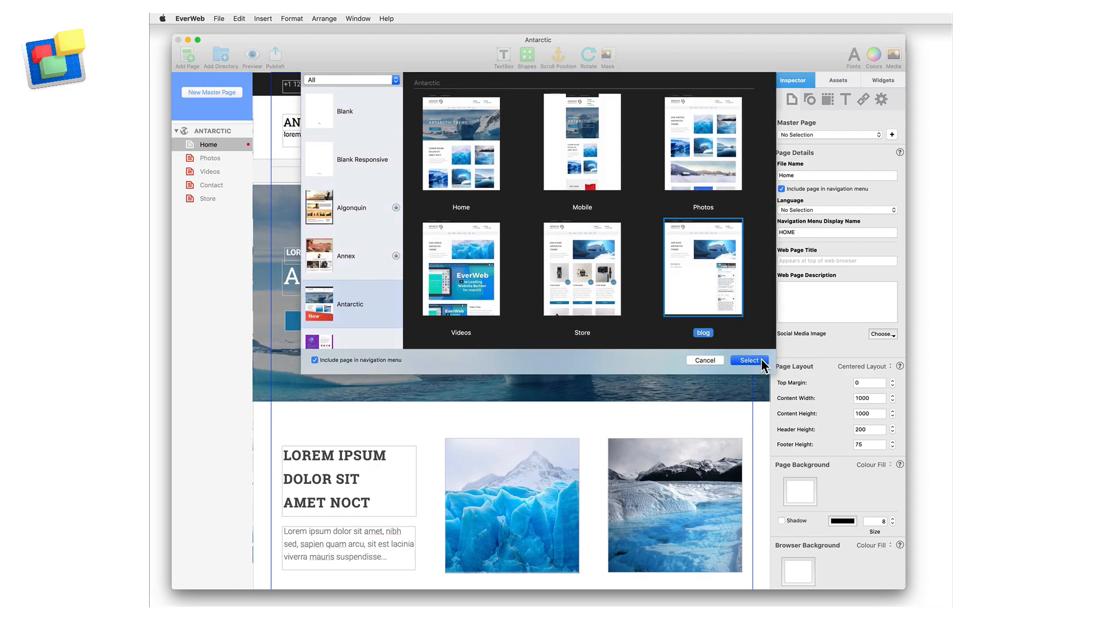
{"action": "left_click", "coordinate": [749, 359]}
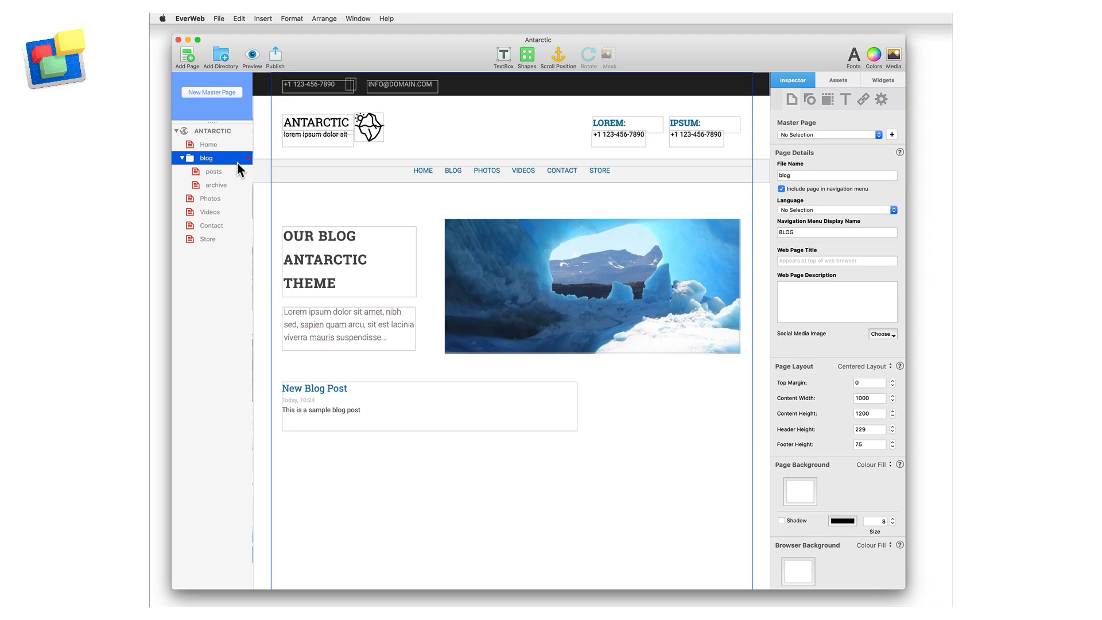
Review the blog's posts and archive pages, then bring up the Import blog prompt.
{"action": "left_click", "coordinate": [214, 172]}
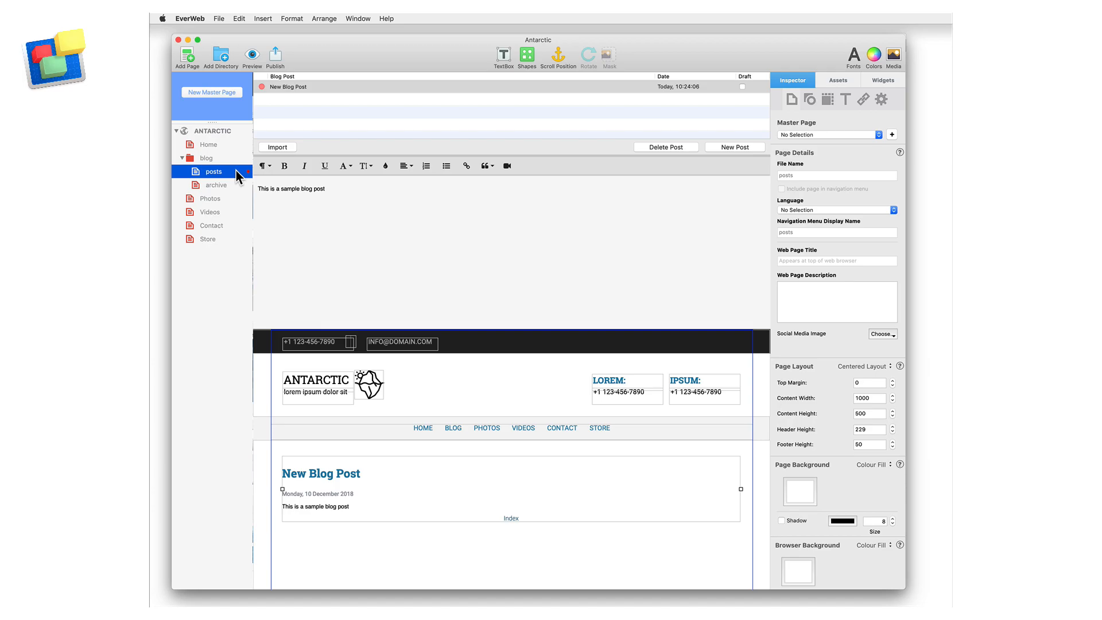
{"action": "left_click", "coordinate": [215, 184]}
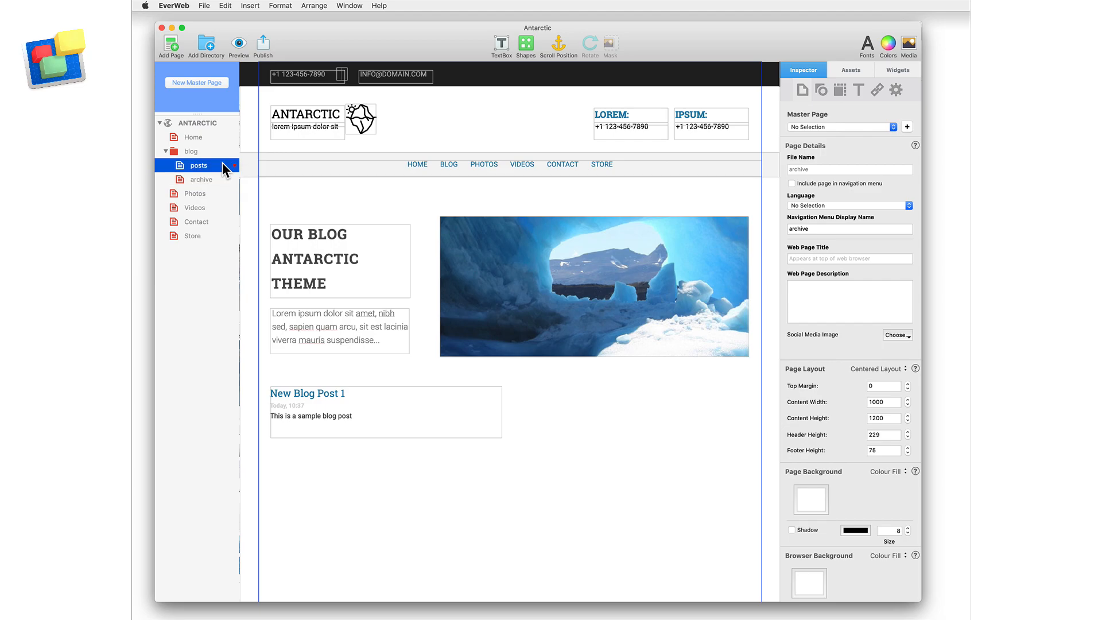
{"action": "left_click", "coordinate": [264, 139]}
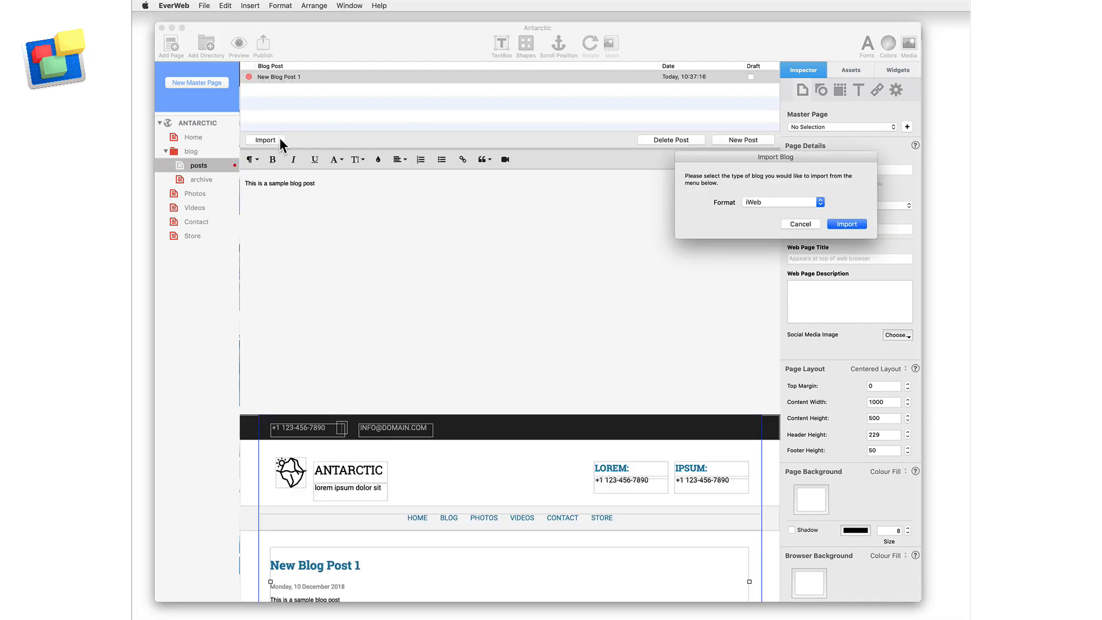
Import a blog with WordPress chosen as the format instead of iWeb.
{"action": "left_click", "coordinate": [781, 201]}
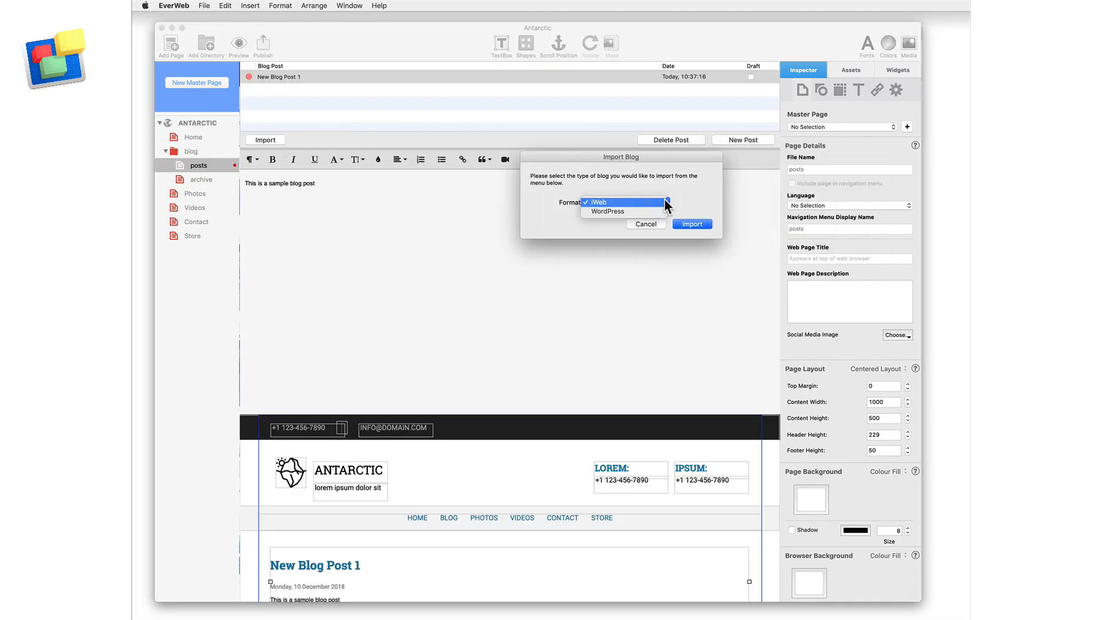
{"action": "left_click", "coordinate": [607, 211]}
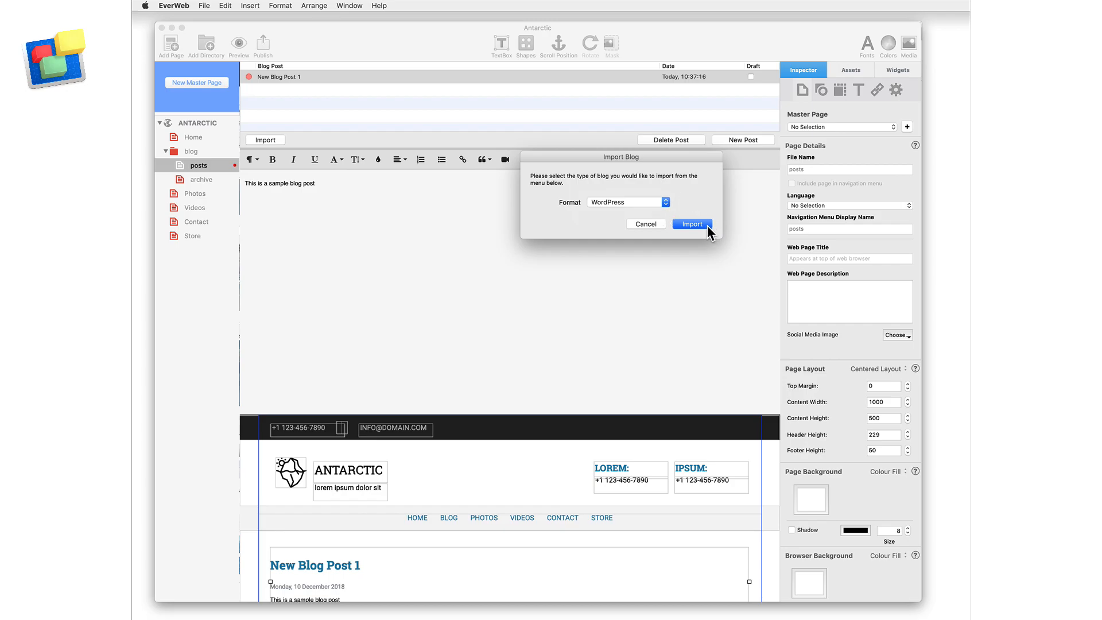
{"action": "left_click", "coordinate": [692, 224]}
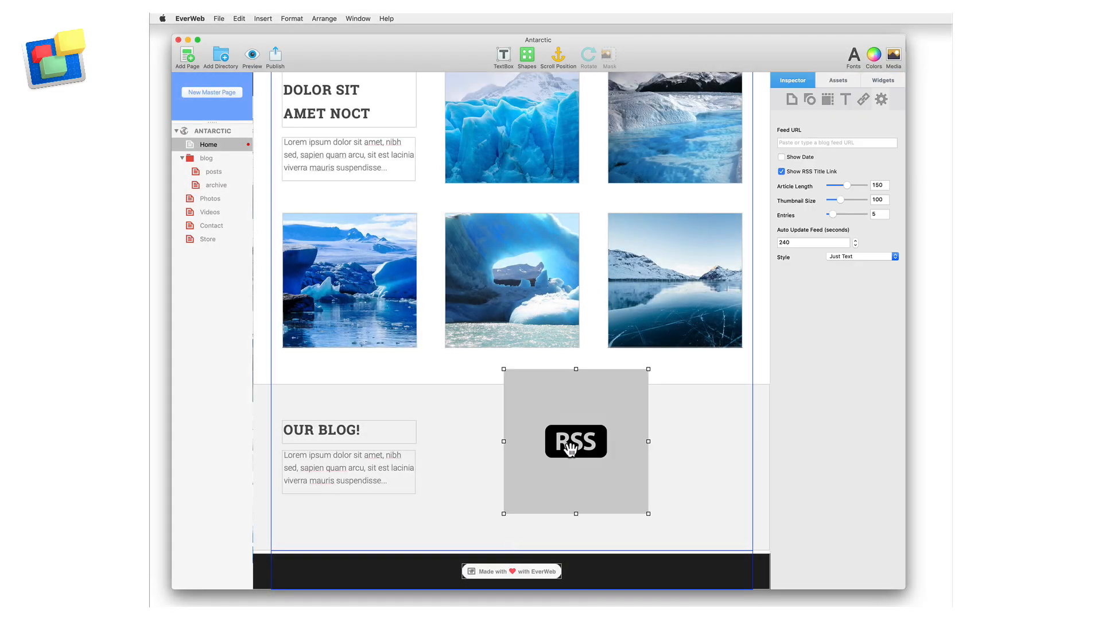
{"action": "left_click_drag", "start_coordinate": [575, 440], "coordinate": [518, 467]}
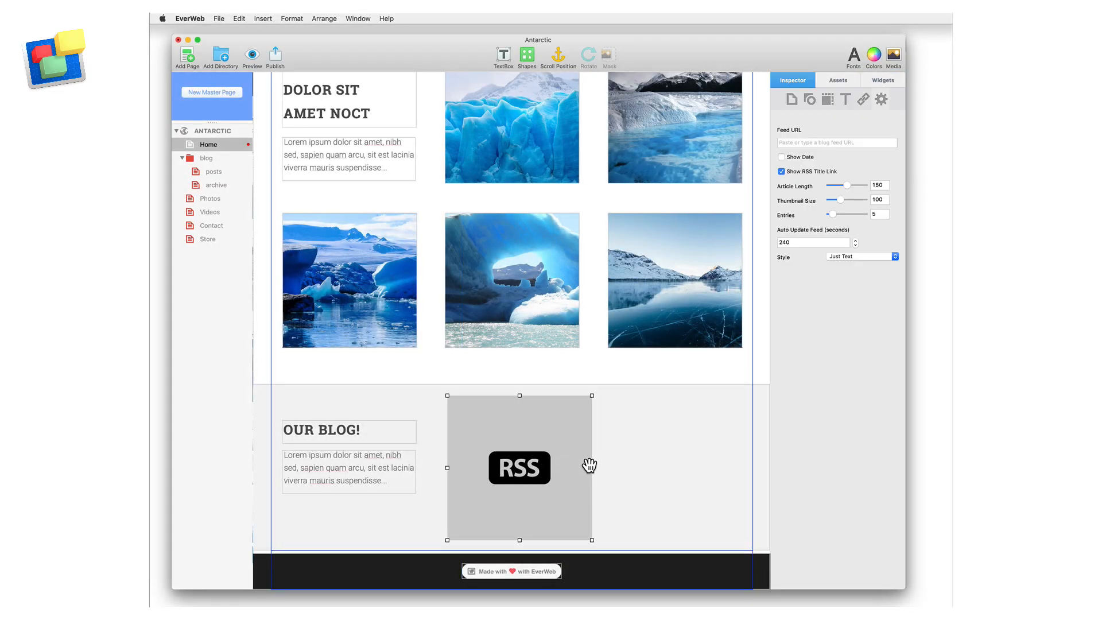
{"action": "left_click_drag", "start_coordinate": [591, 464], "coordinate": [745, 465]}
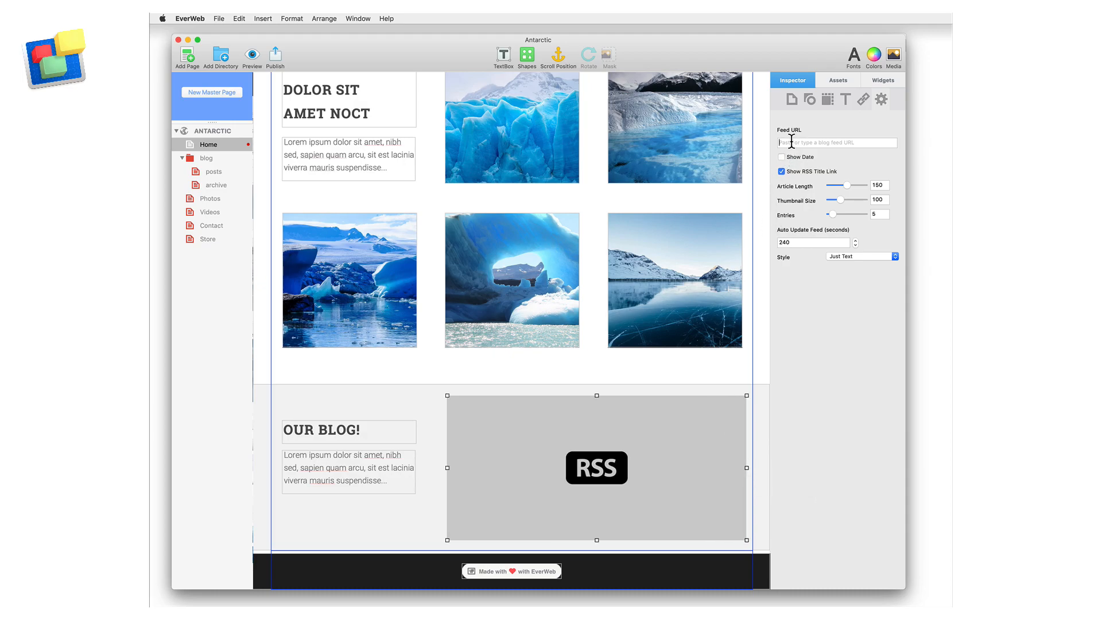
{"action": "type", "text": "http://www.engadget.com/rss.xml"}
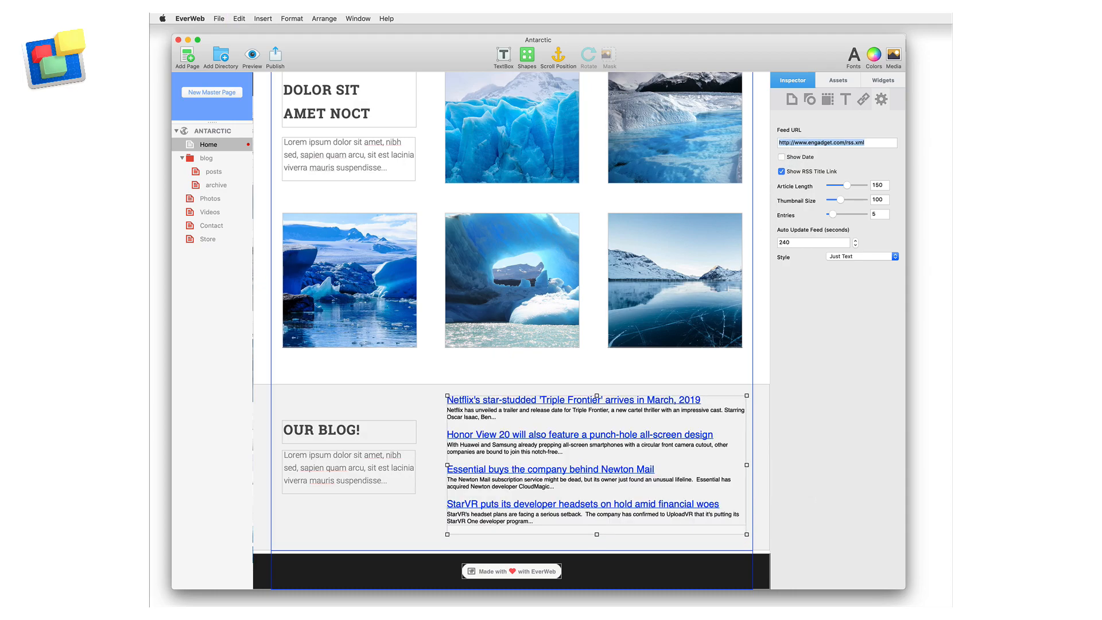